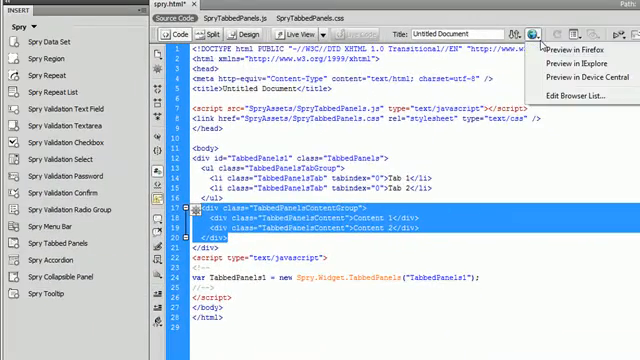
# Preview the page in Firefox, saving the changes first
pyautogui.click(568, 49)
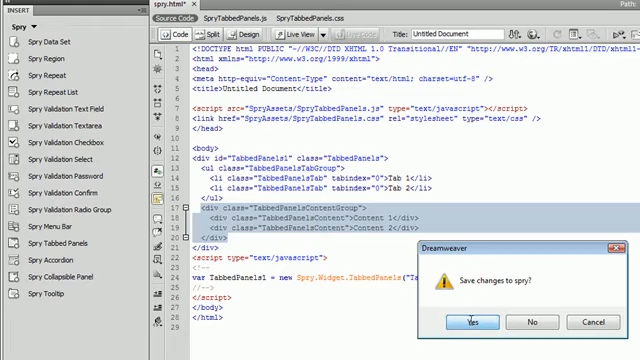
pyautogui.click(470, 321)
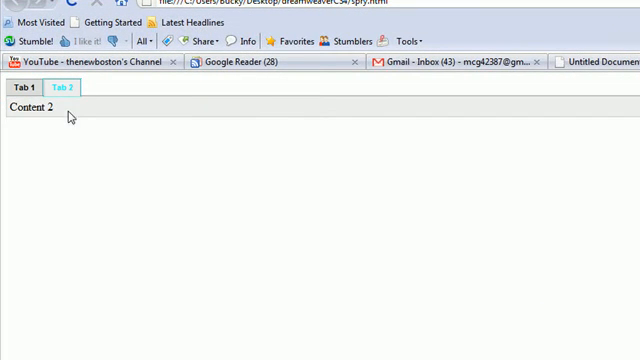
# Switch tabs in the Firefox preview to confirm each panel shows its content
pyautogui.click(18, 89)
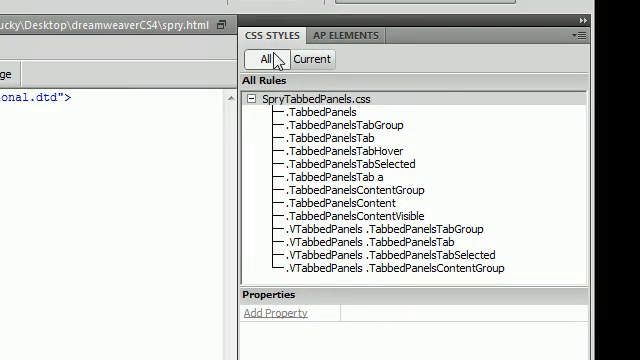
# List all stylesheet rules and set .TabbedPanelsTabSelected text colour to black
pyautogui.click(320, 111)
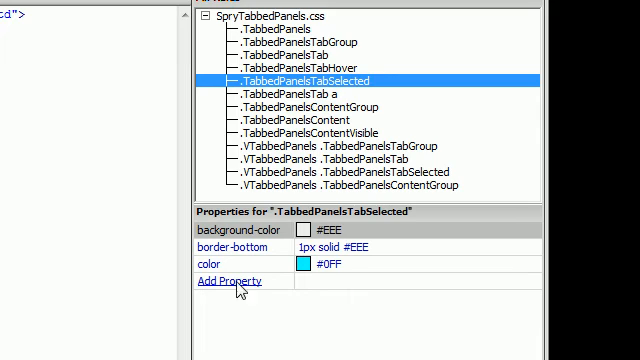
pyautogui.moveTo(285, 278)
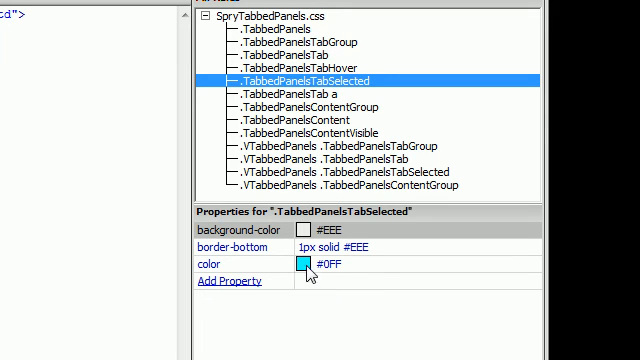
pyautogui.click(305, 265)
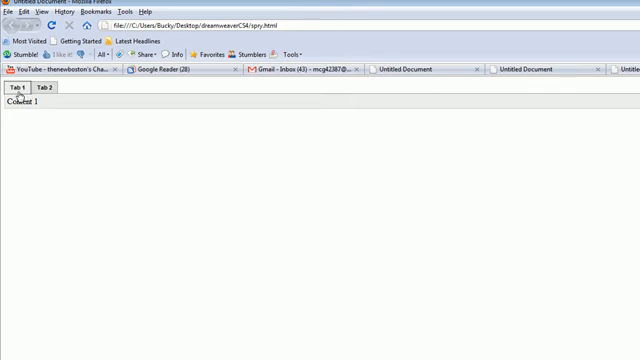
pyautogui.moveTo(85, 171)
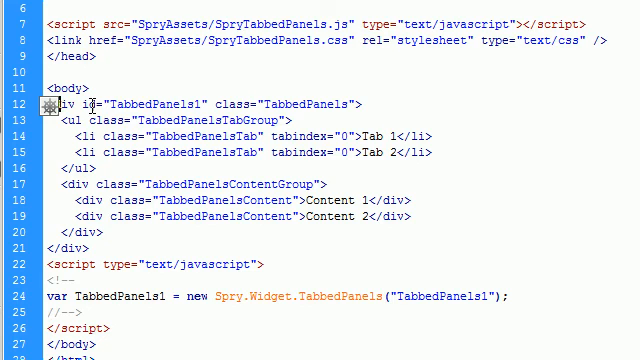
# Scroll the markup and select the new Tab 3 label in Code view
pyautogui.scroll(-3)
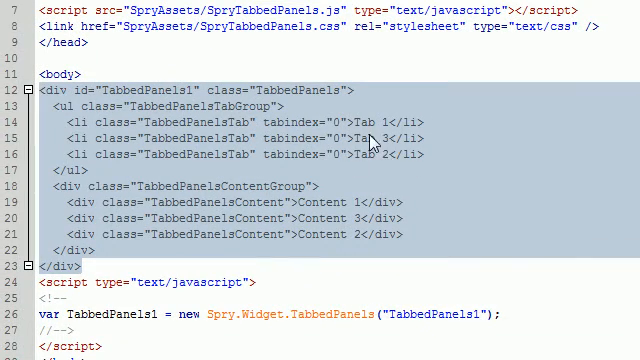
pyautogui.doubleClick(363, 128)
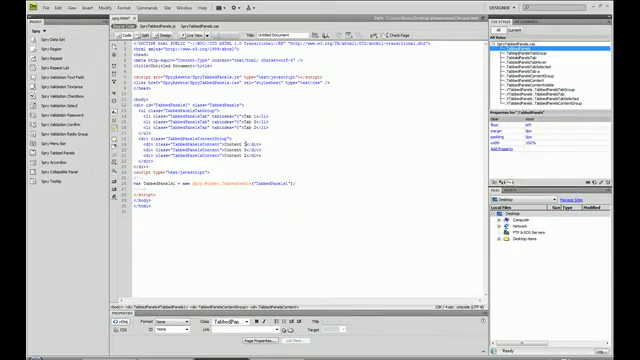
# Inspect the .TabbedPanelsTabGroup rule, then view the .TabbedPanelsTab rule's properties
pyautogui.click(530, 108)
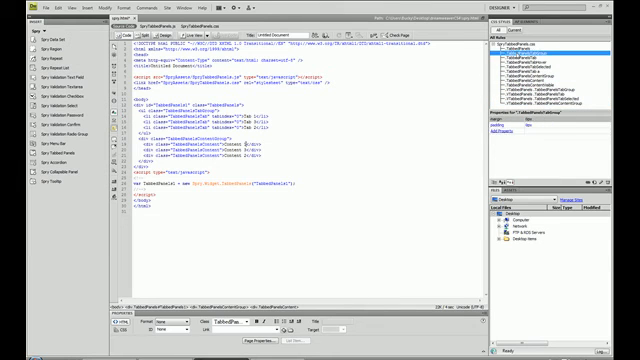
pyautogui.click(520, 50)
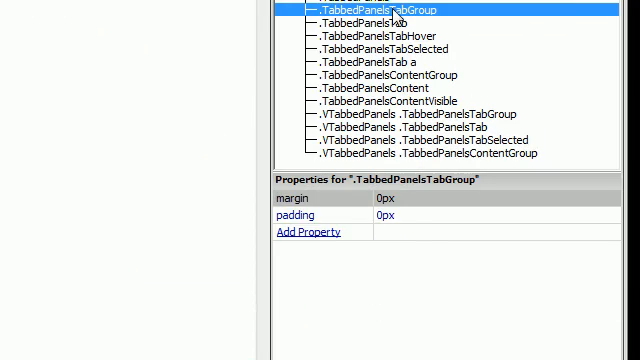
pyautogui.click(360, 20)
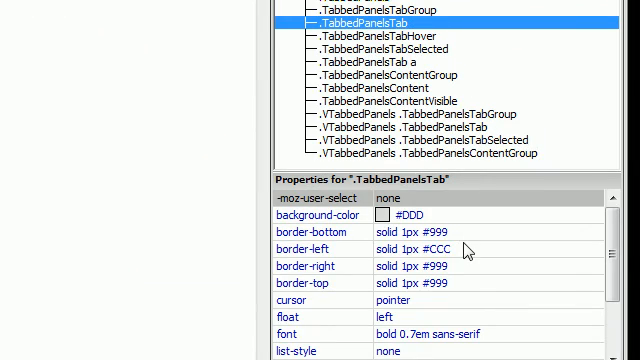